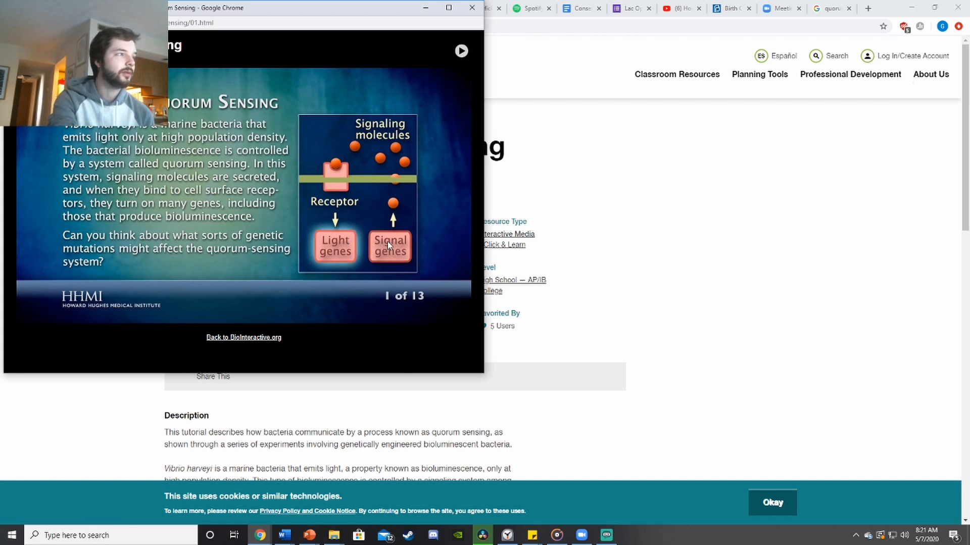
pyautogui.moveTo(396, 173)
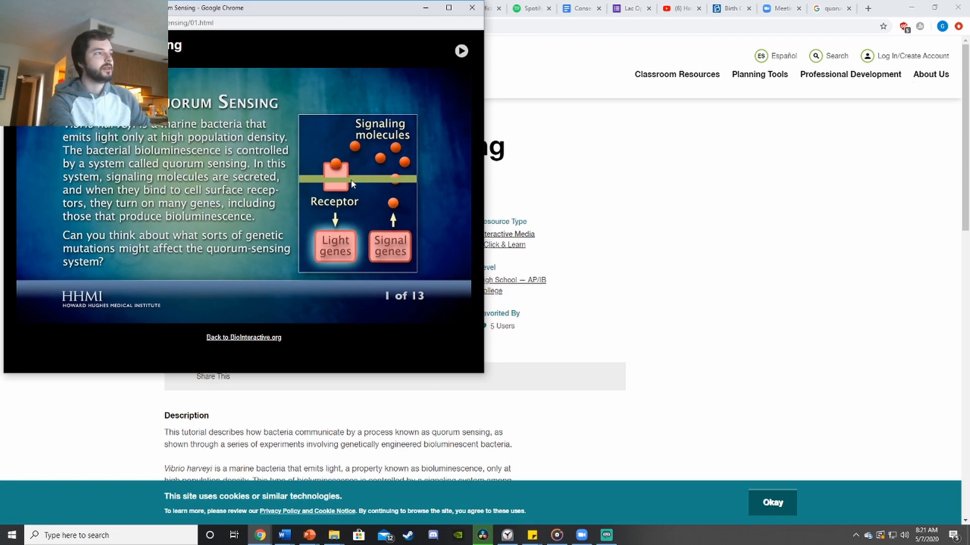
pyautogui.moveTo(357, 173)
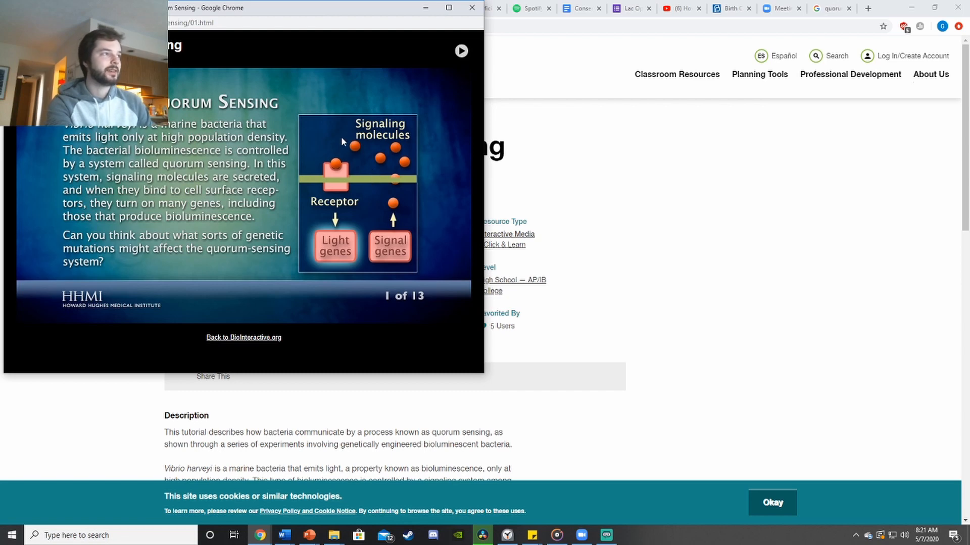
pyautogui.moveTo(364, 180)
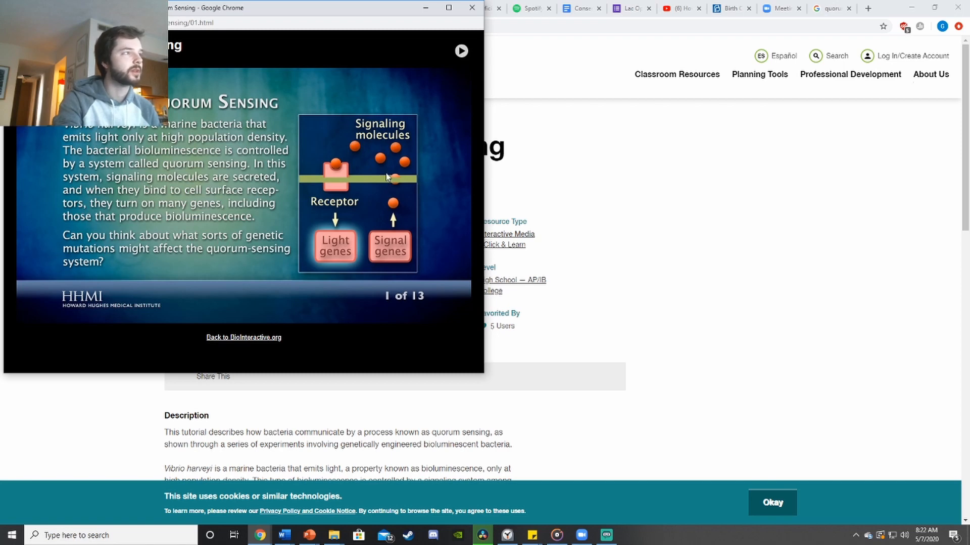
pyautogui.moveTo(363, 218)
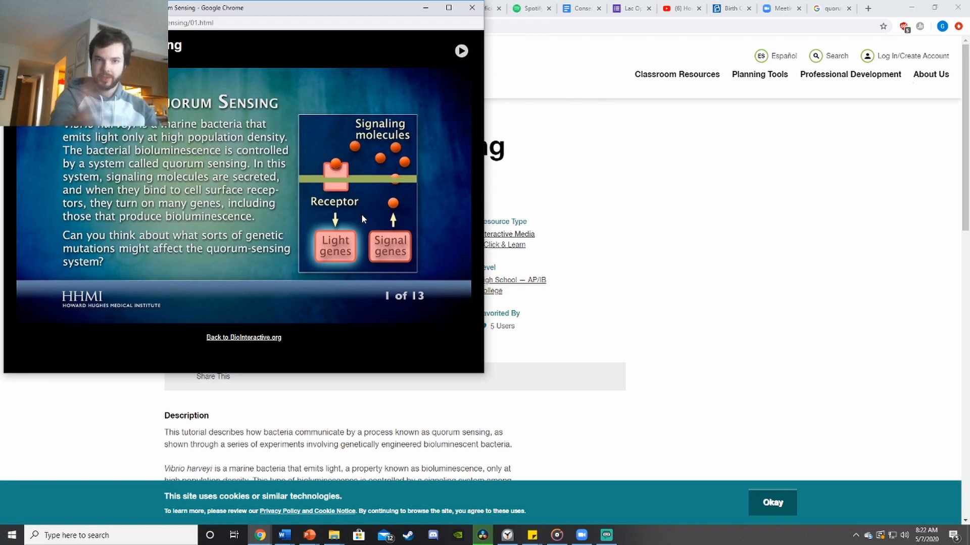
pyautogui.moveTo(378, 219)
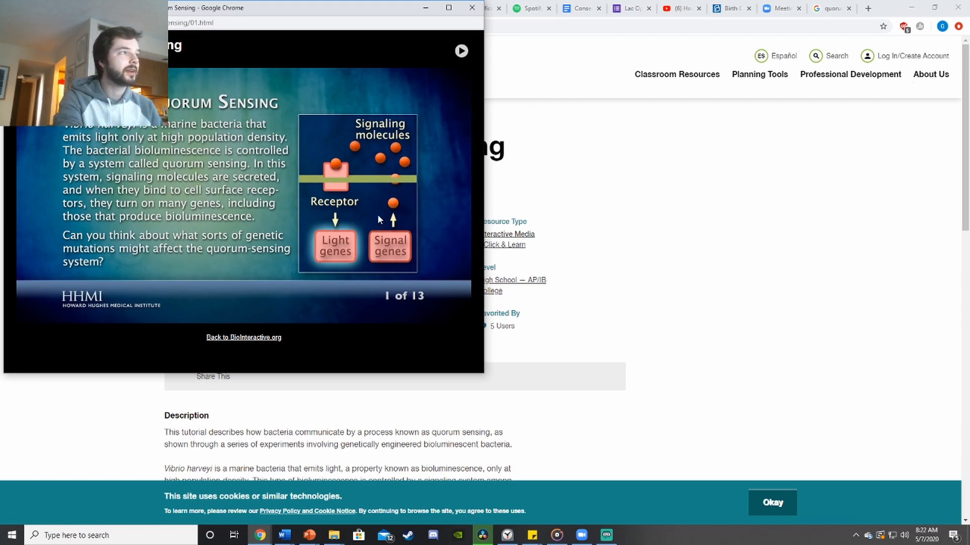
pyautogui.moveTo(385, 187)
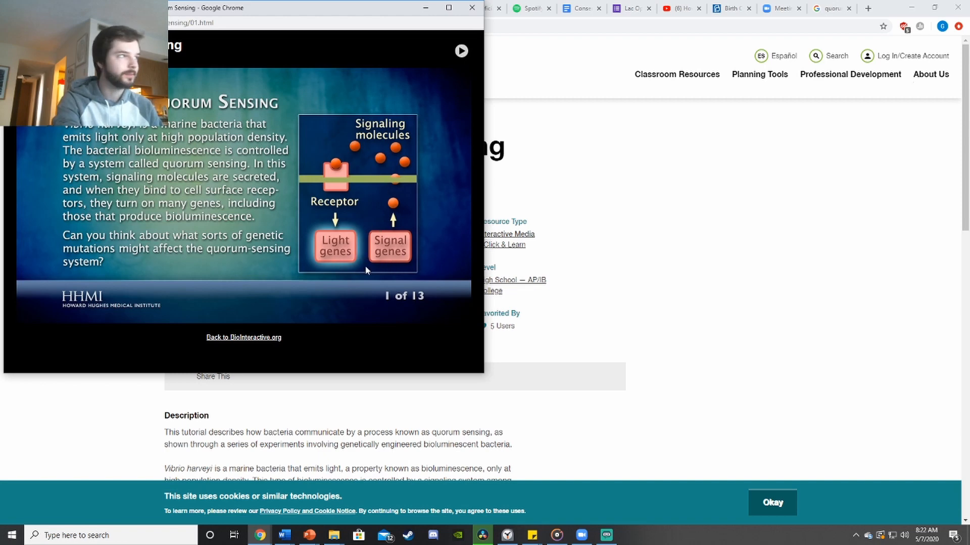
pyautogui.moveTo(348, 277)
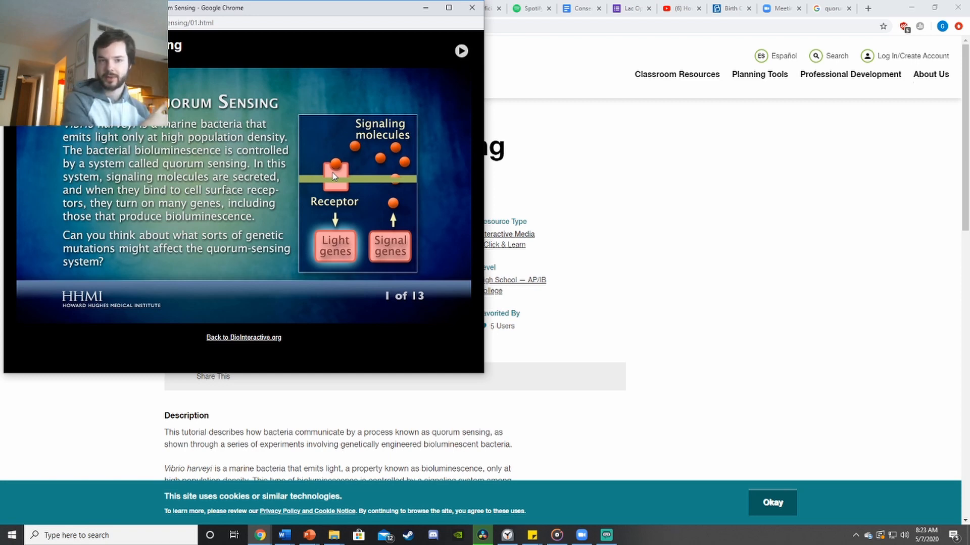
pyautogui.moveTo(373, 202)
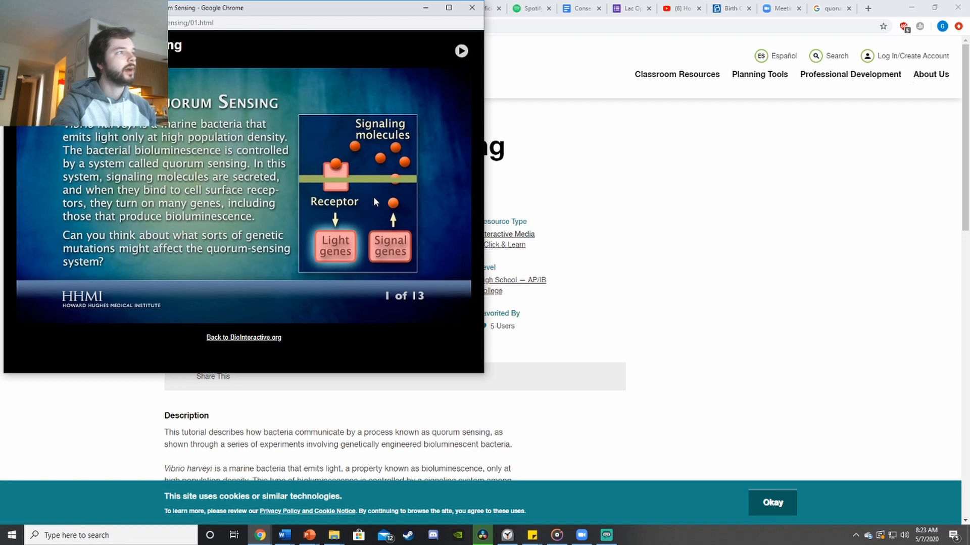
pyautogui.moveTo(365, 151)
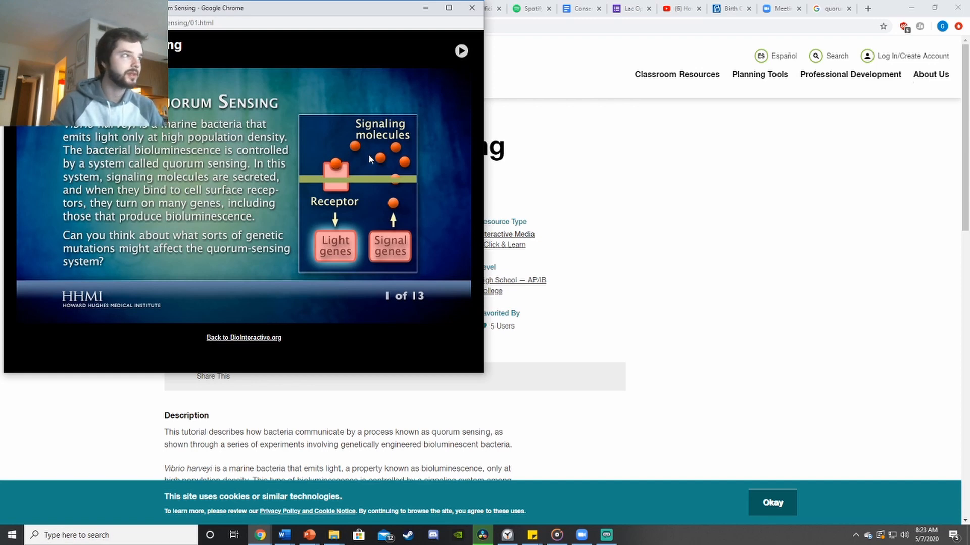
pyautogui.moveTo(346, 275)
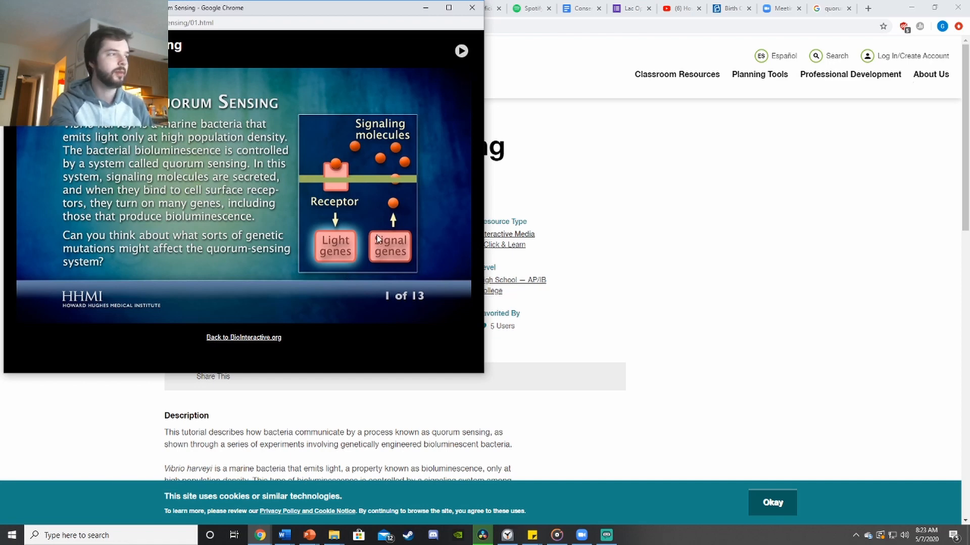
# Step: Advance the quorum sensing slideshow from the opening slide to slide 2 of 13 on mutant strains
pyautogui.click(460, 50)
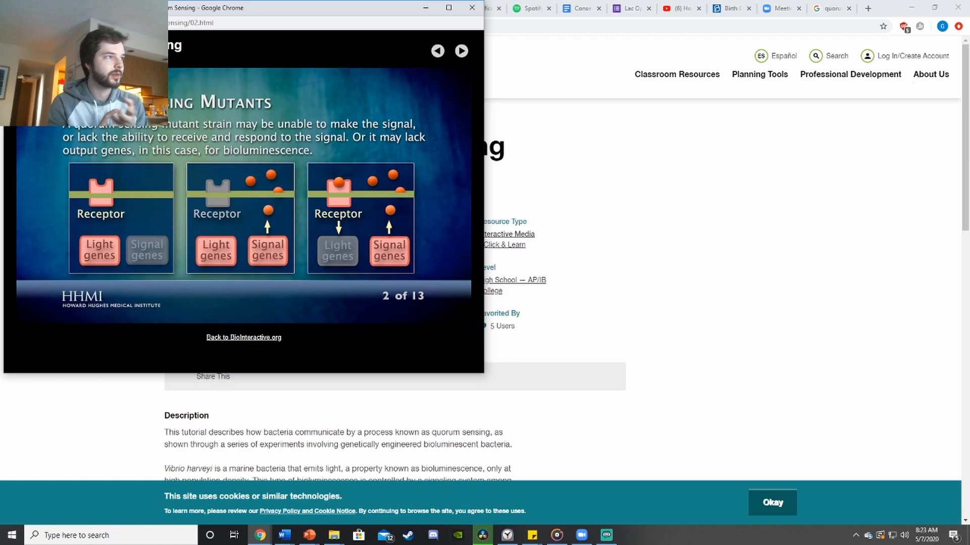
pyautogui.moveTo(448, 68)
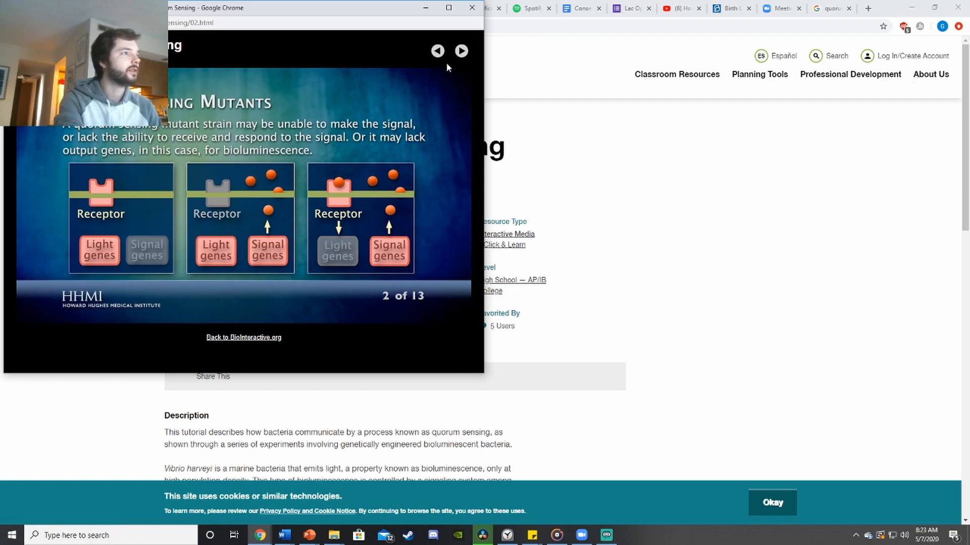
pyautogui.click(460, 50)
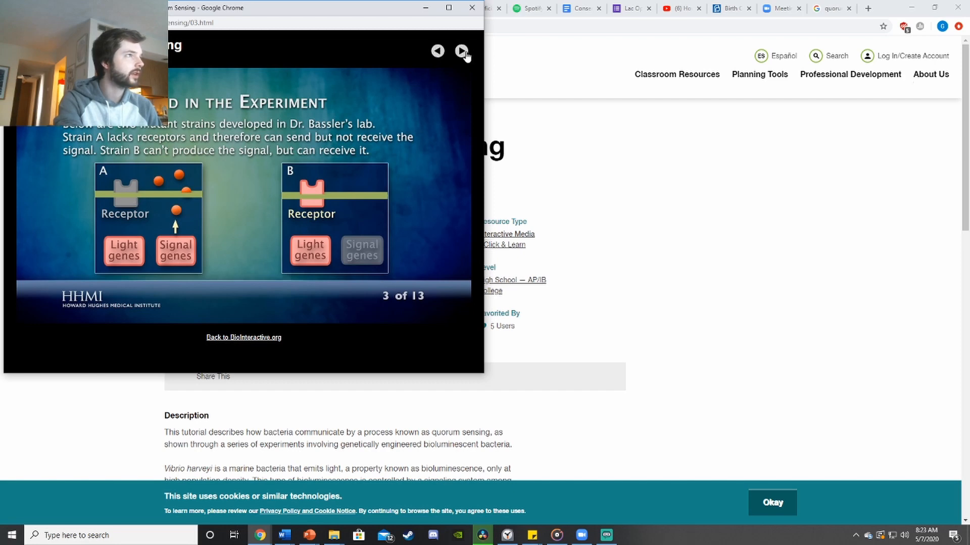
pyautogui.click(461, 50)
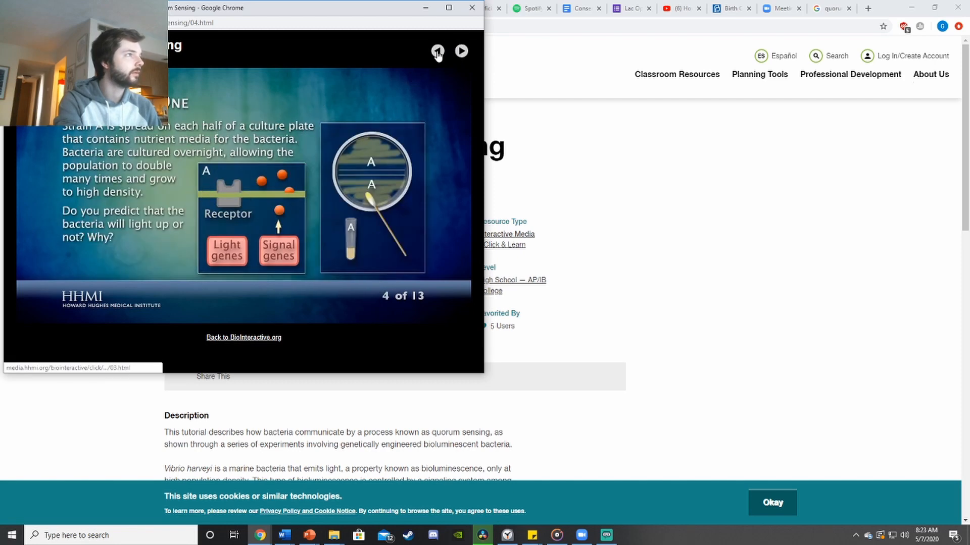
pyautogui.click(437, 51)
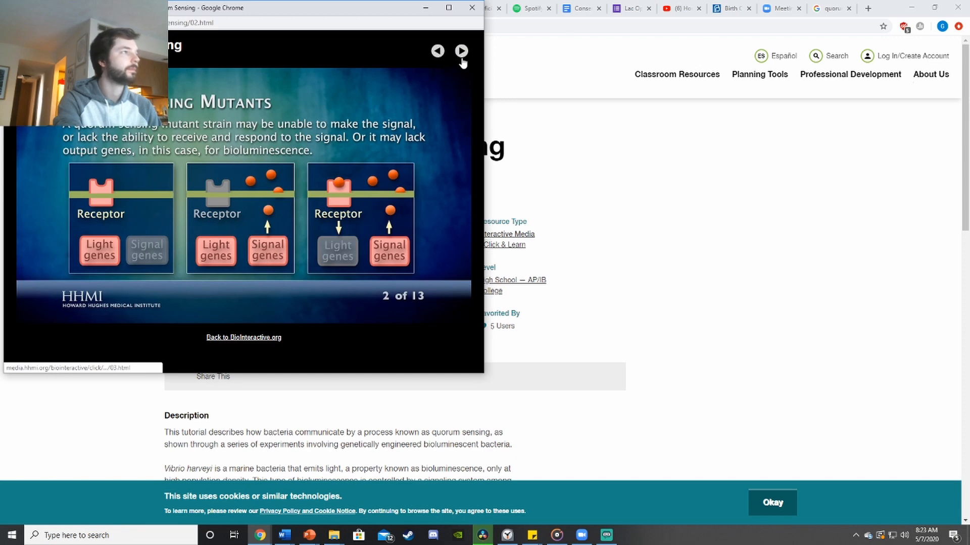
pyautogui.moveTo(461, 51)
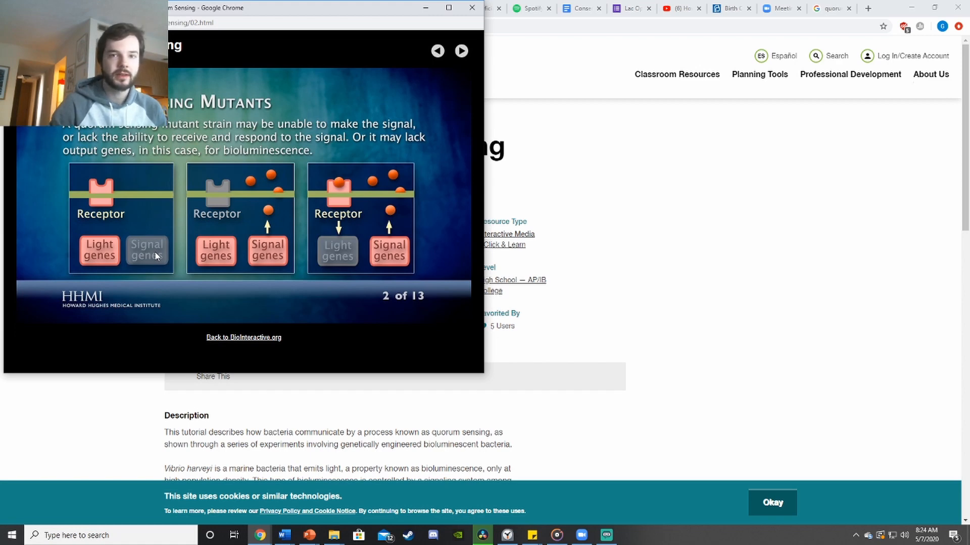
pyautogui.moveTo(117, 192)
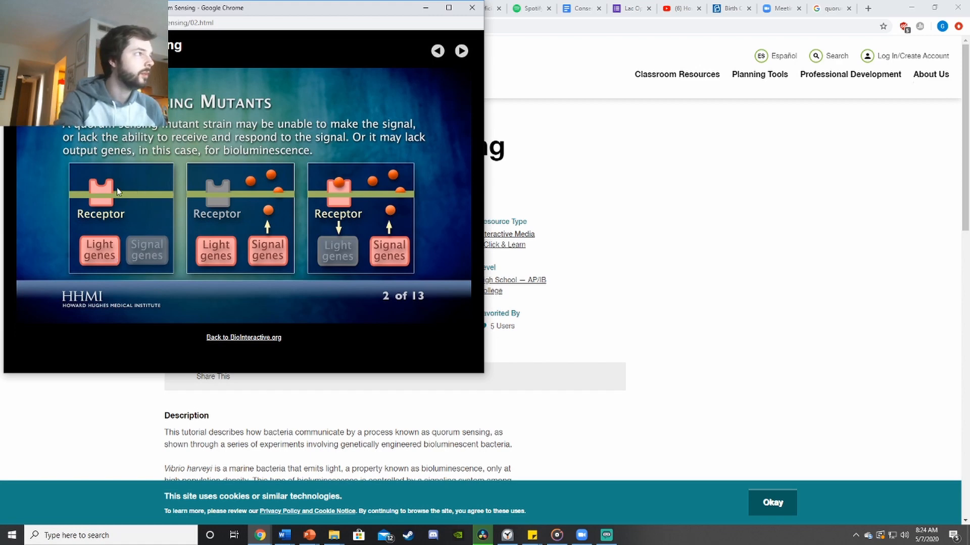
pyautogui.moveTo(140, 222)
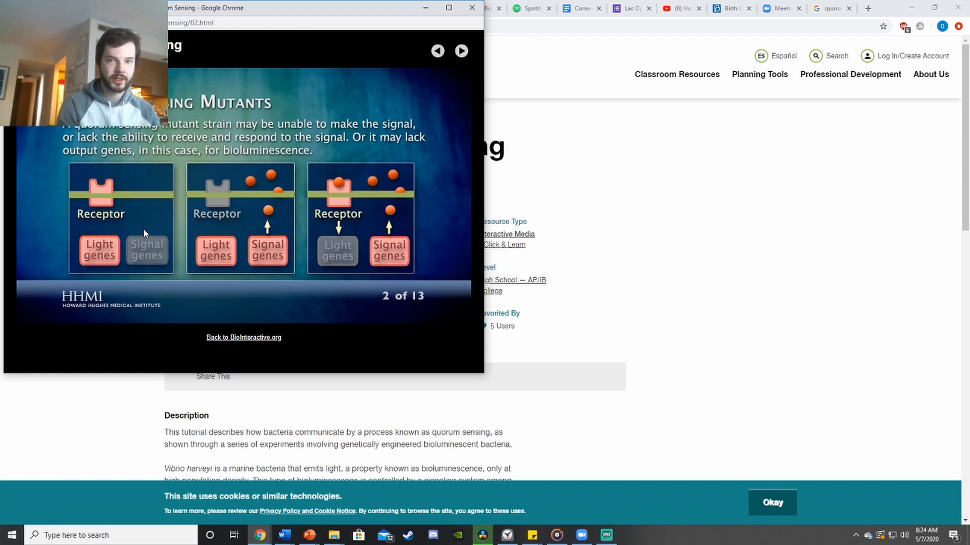
pyautogui.moveTo(230, 199)
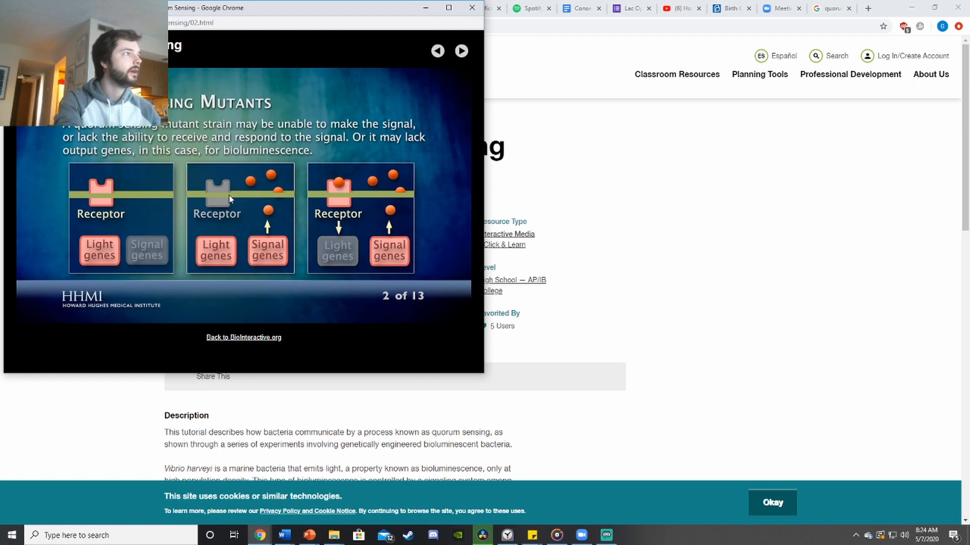
pyautogui.moveTo(243, 258)
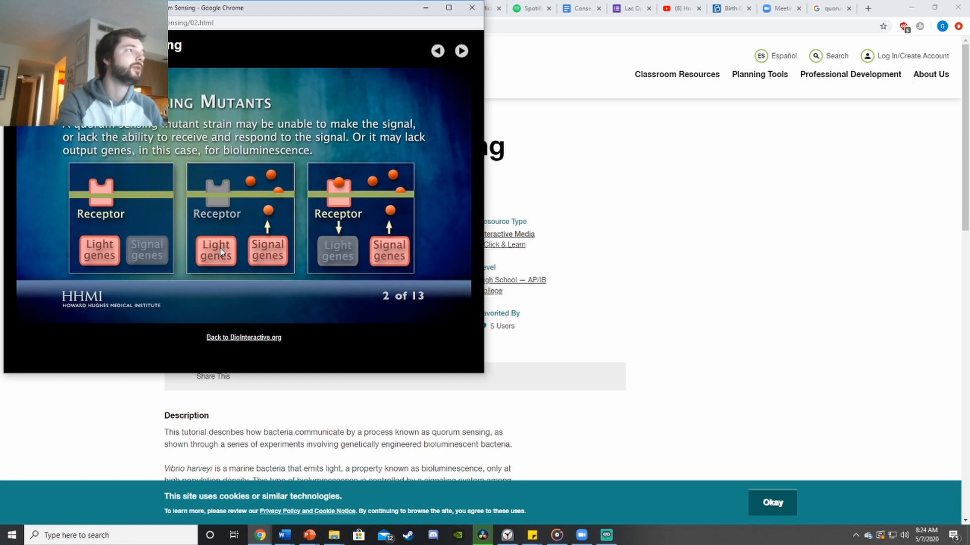
pyautogui.moveTo(221, 198)
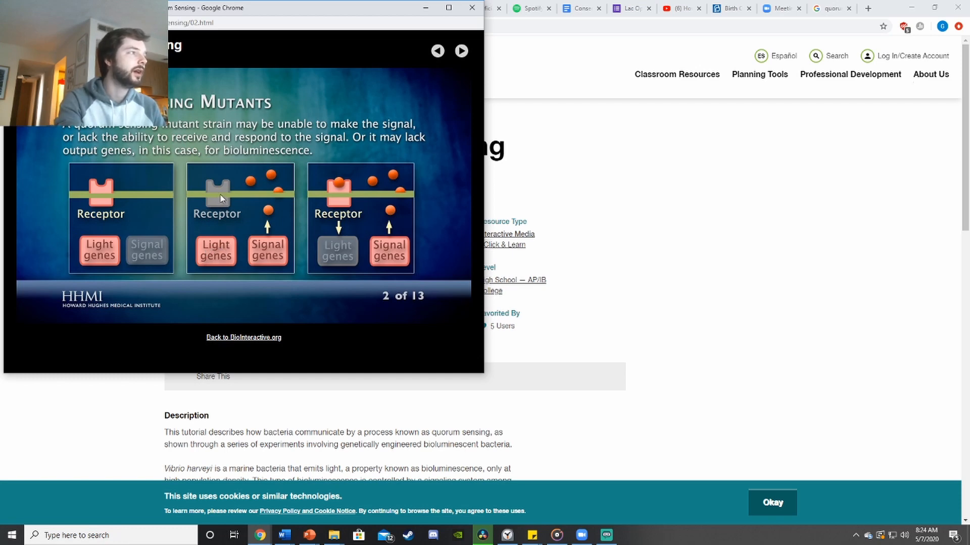
pyautogui.moveTo(205, 196)
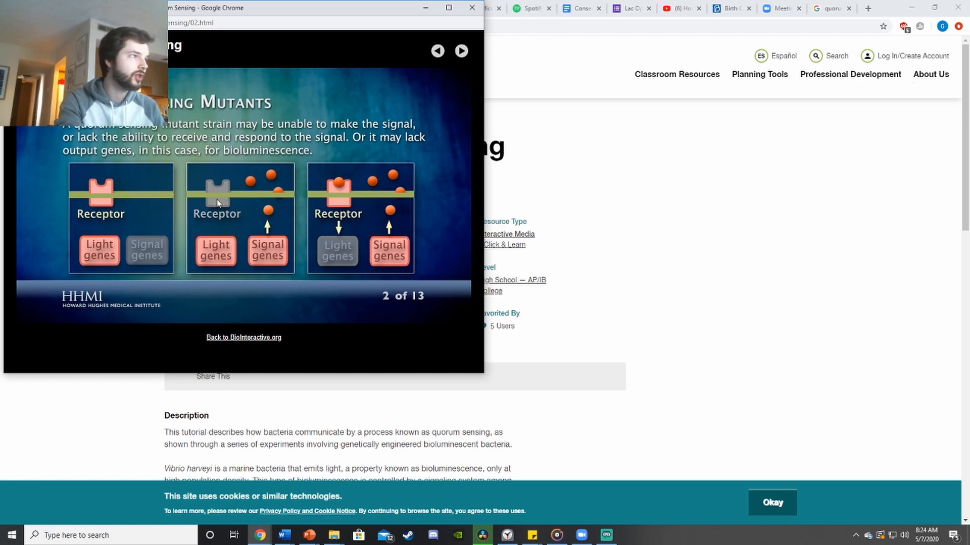
pyautogui.moveTo(225, 260)
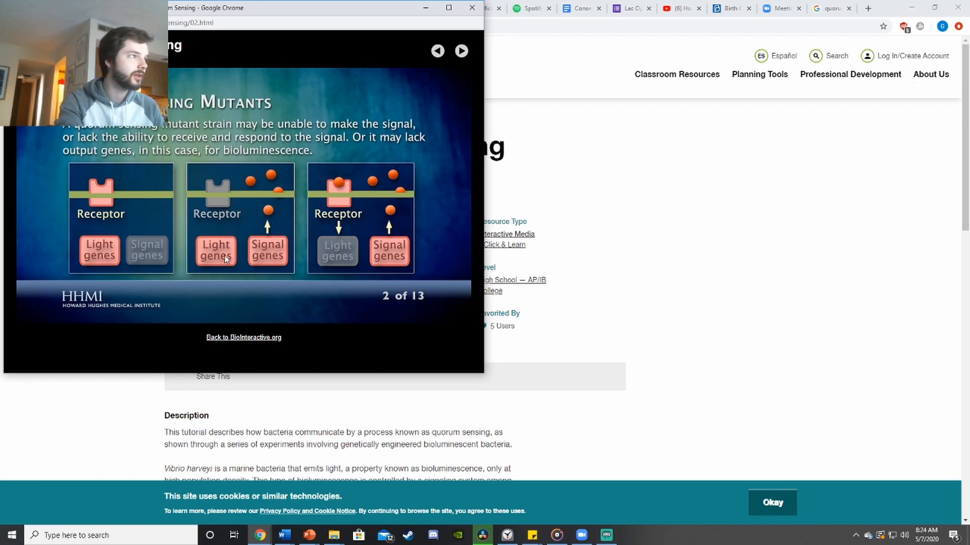
pyautogui.moveTo(318, 208)
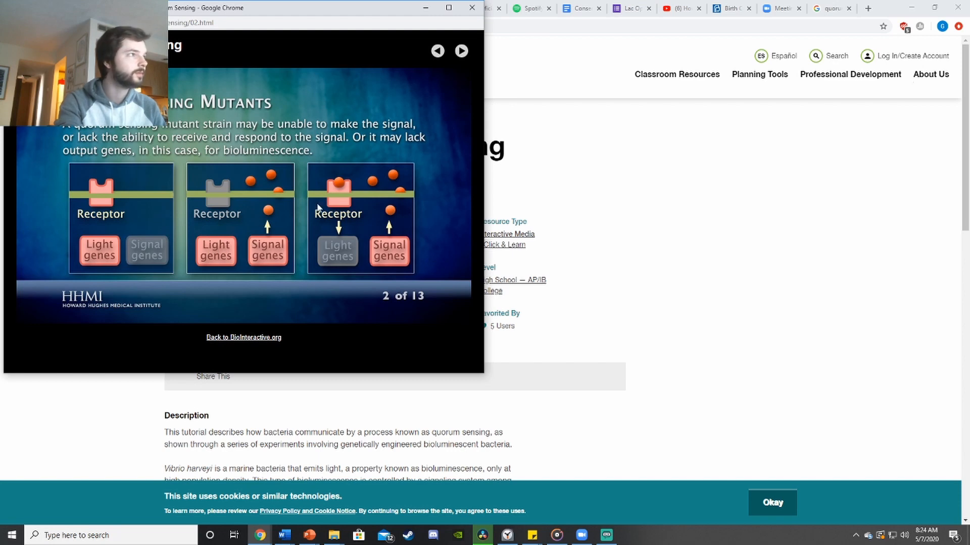
pyautogui.moveTo(358, 235)
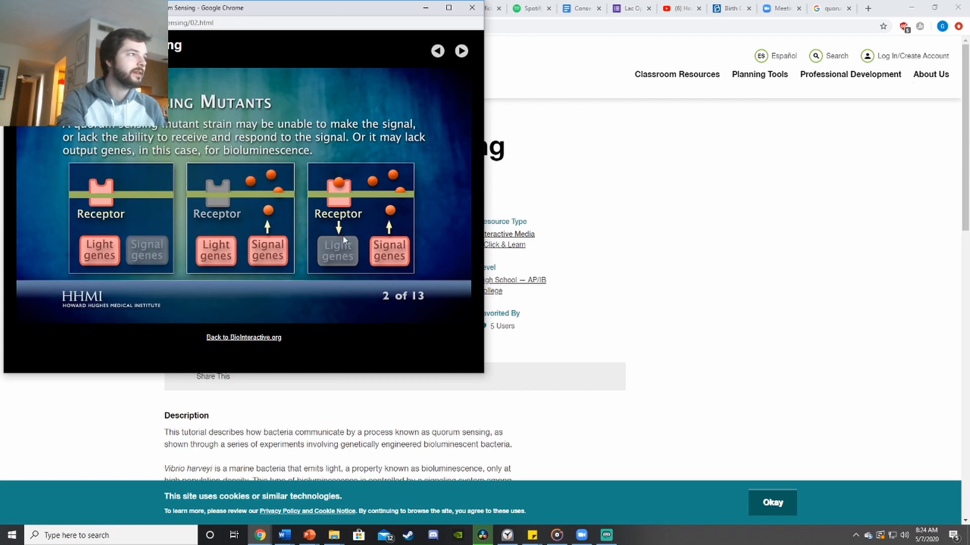
pyautogui.moveTo(340, 262)
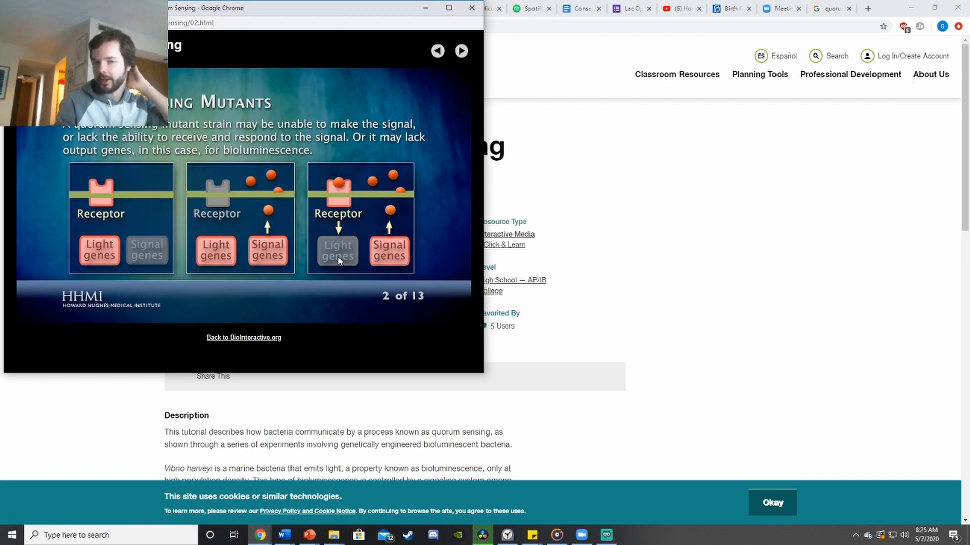
pyautogui.moveTo(366, 236)
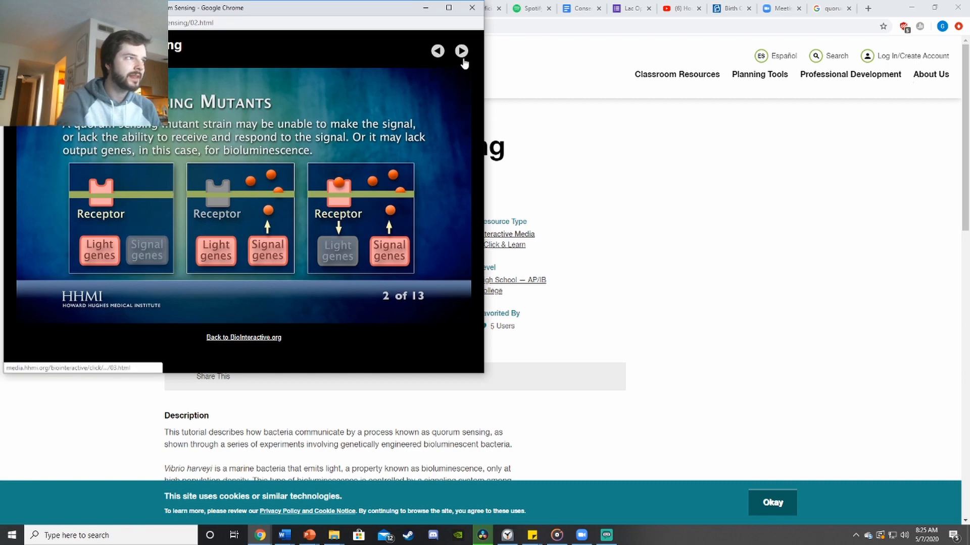
pyautogui.moveTo(461, 51)
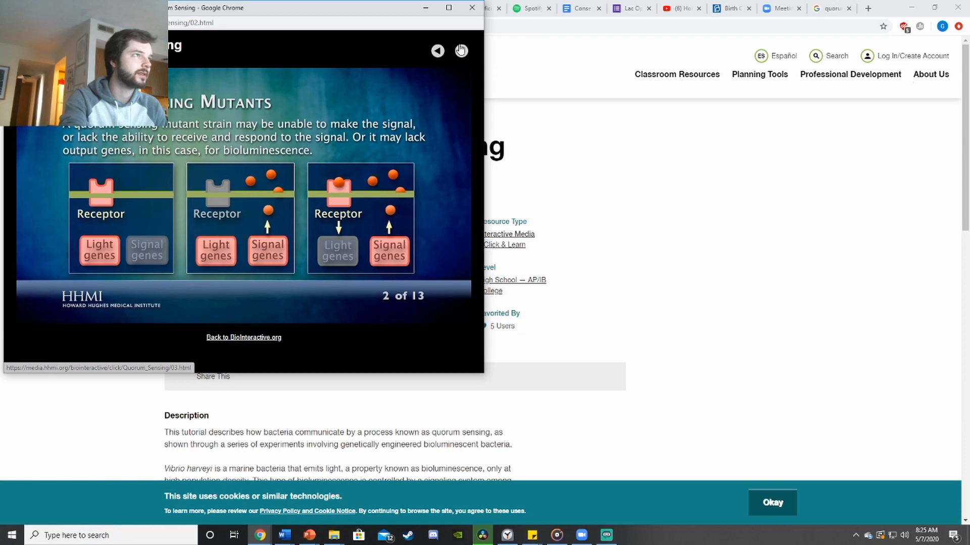
# Step: Step through slide 3 introducing strains A and B to slide 4, the strain A culture plate
pyautogui.click(461, 50)
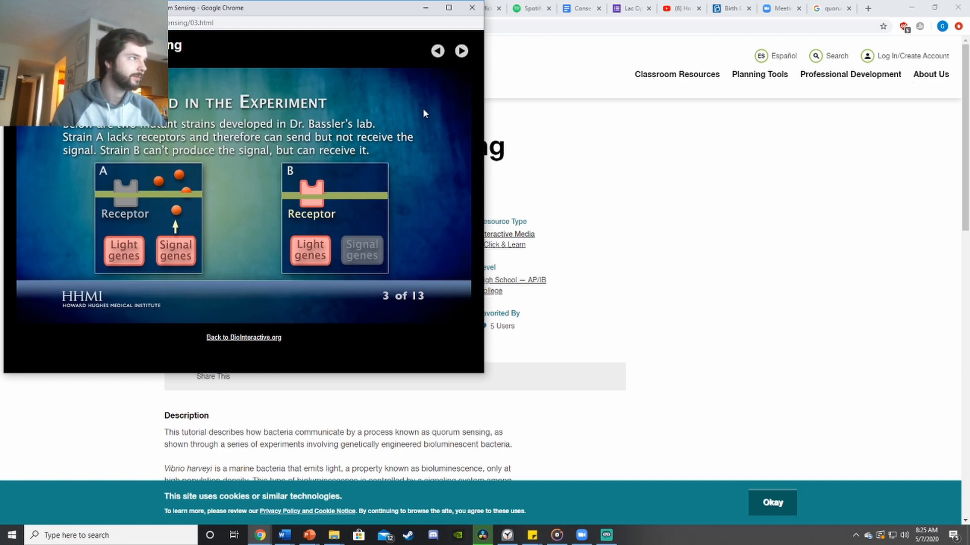
pyautogui.moveTo(114, 218)
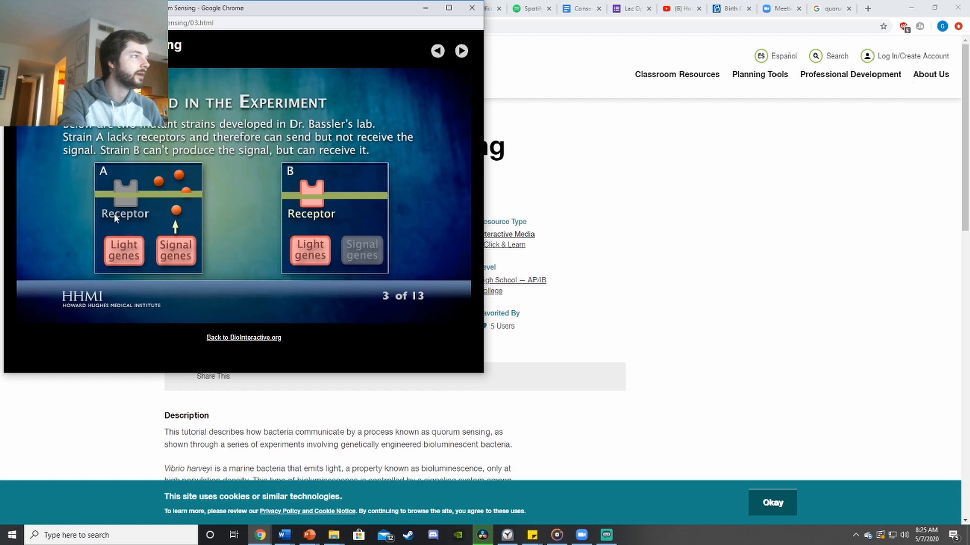
pyautogui.moveTo(110, 205)
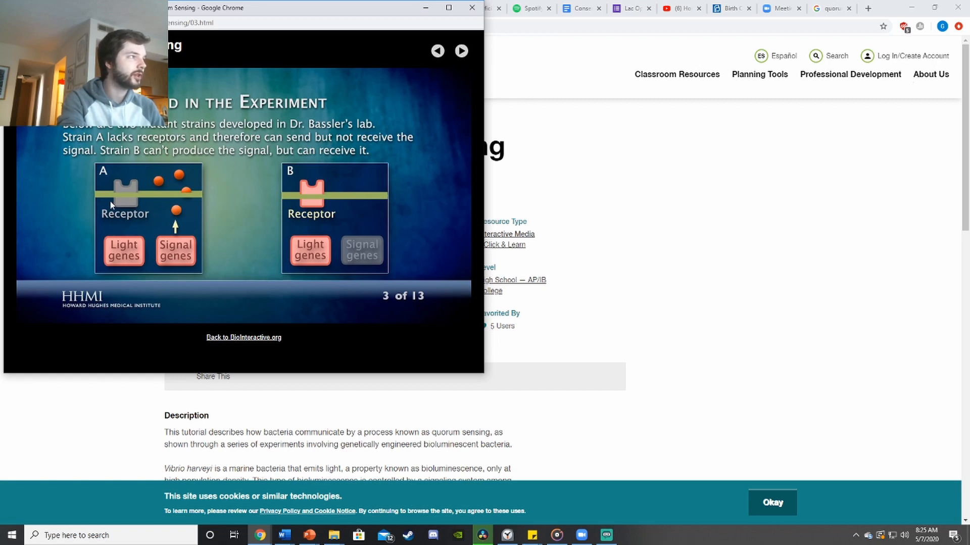
pyautogui.moveTo(321, 190)
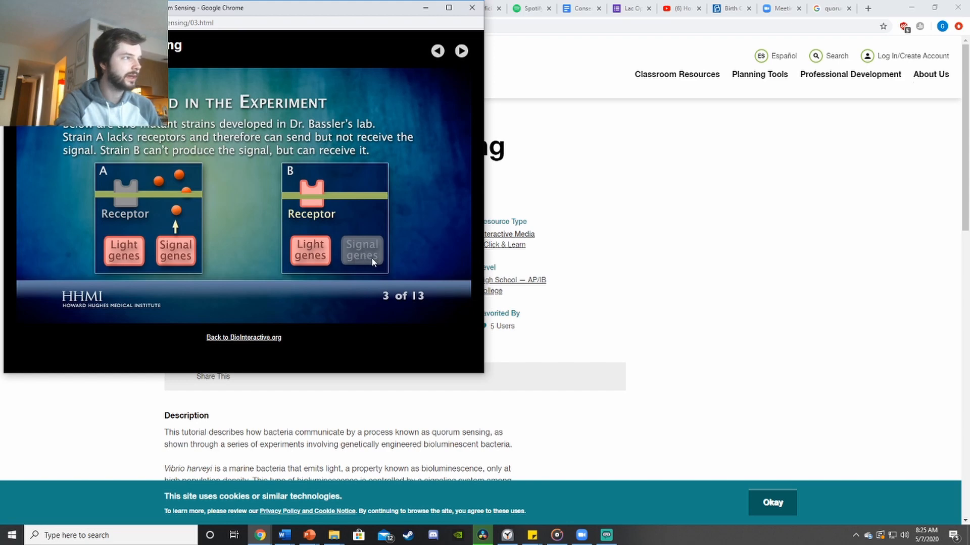
pyautogui.moveTo(474, 87)
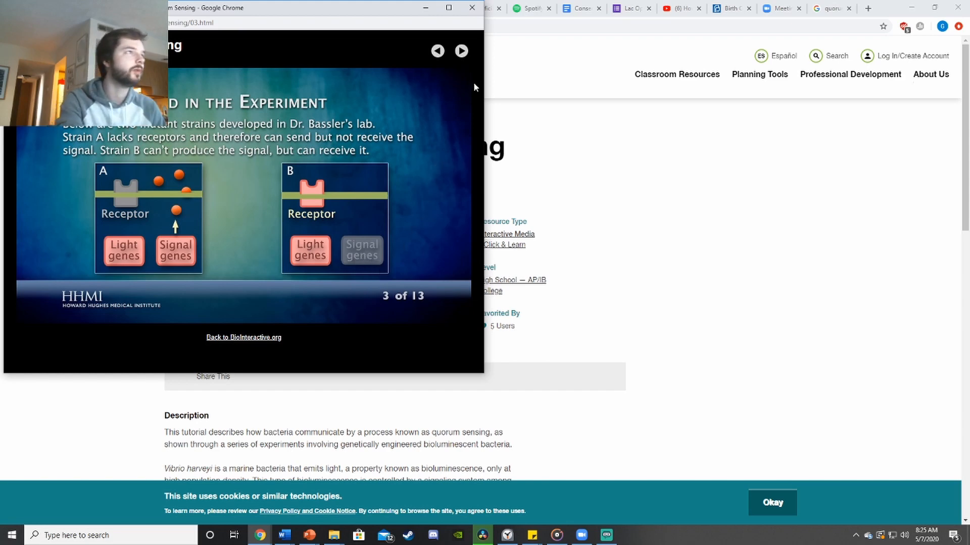
pyautogui.click(461, 51)
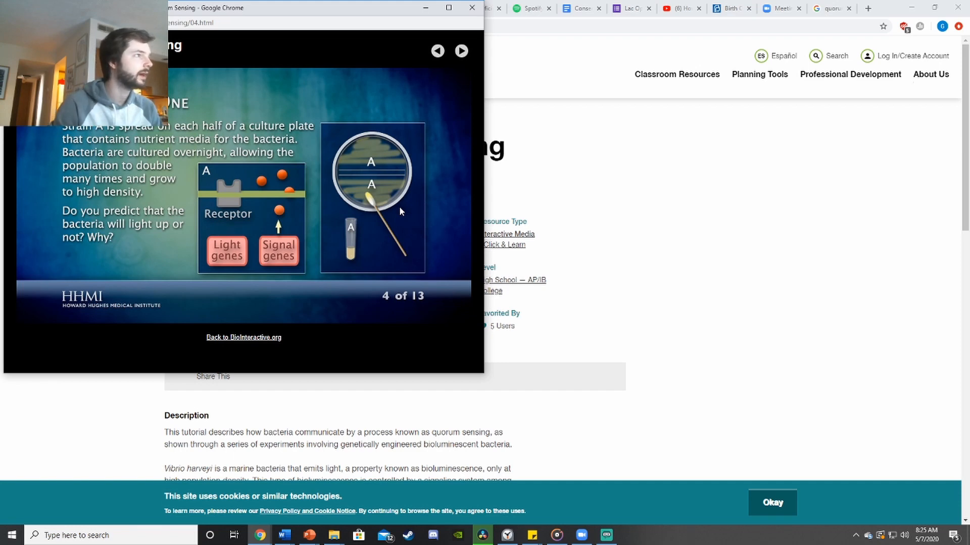
pyautogui.moveTo(393, 181)
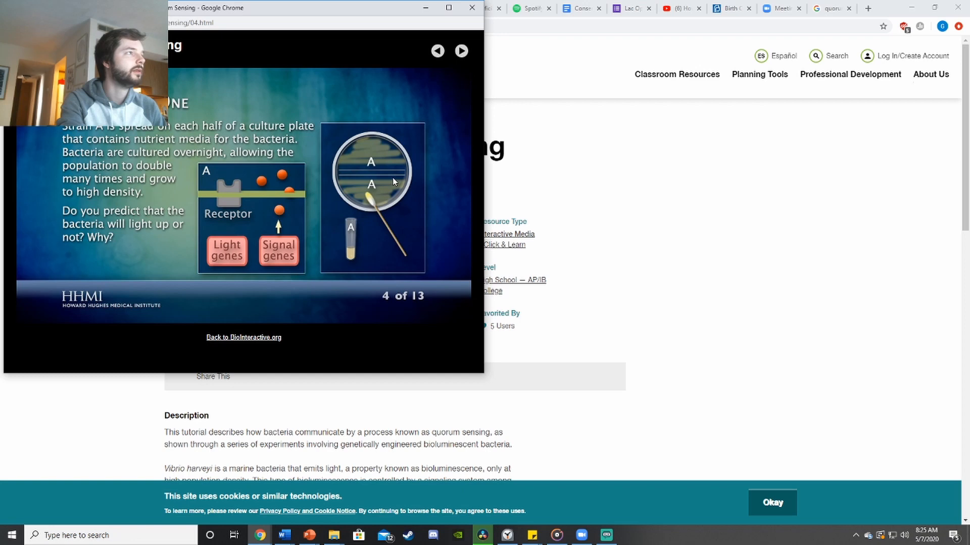
pyautogui.moveTo(338, 221)
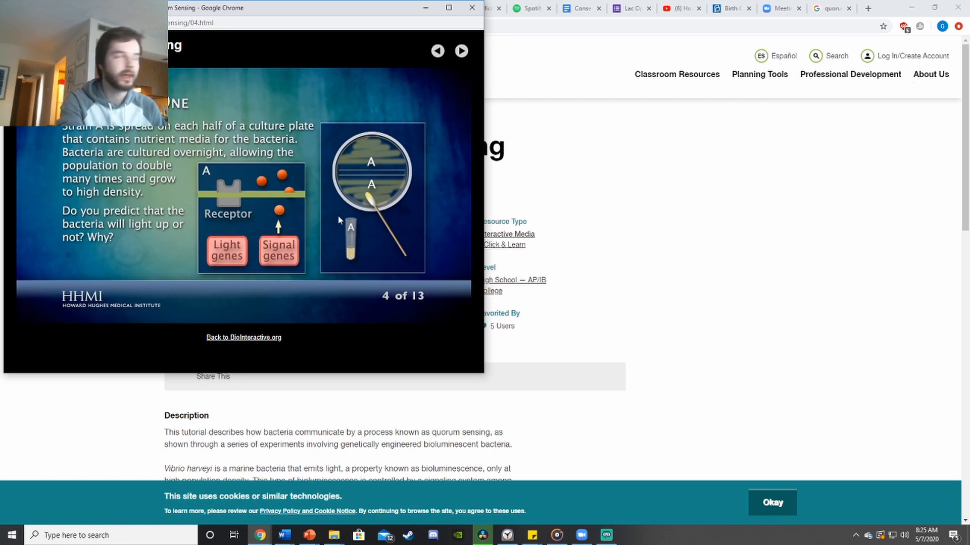
pyautogui.moveTo(398, 197)
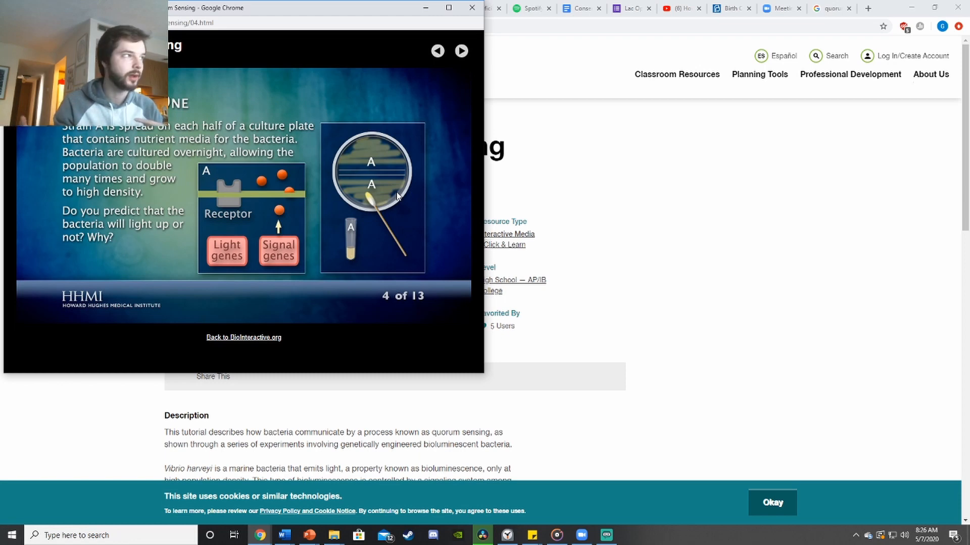
pyautogui.moveTo(370, 176)
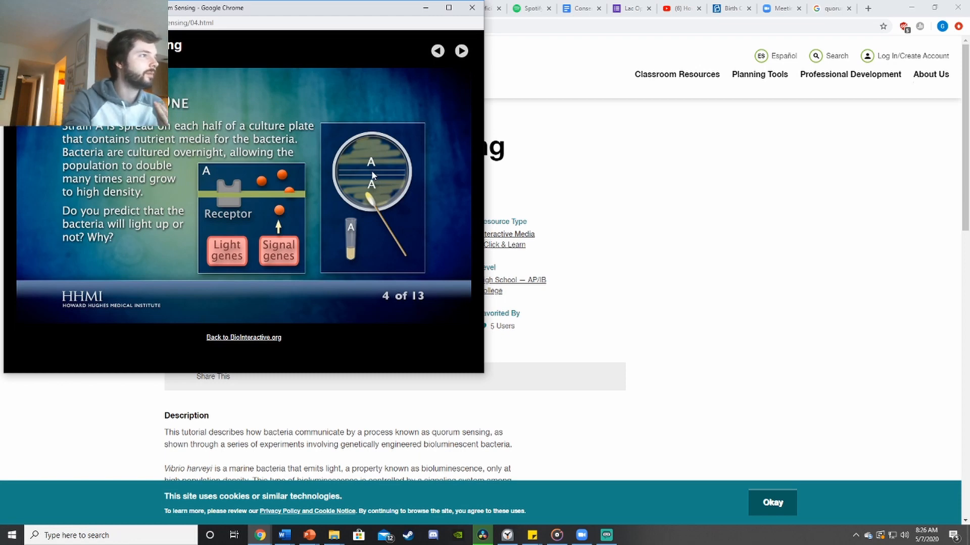
pyautogui.moveTo(244, 205)
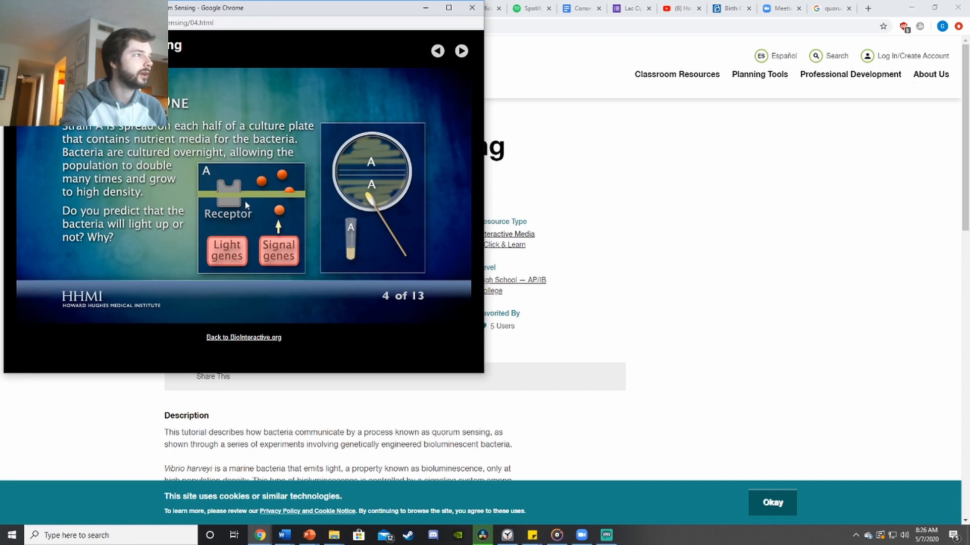
pyautogui.moveTo(233, 187)
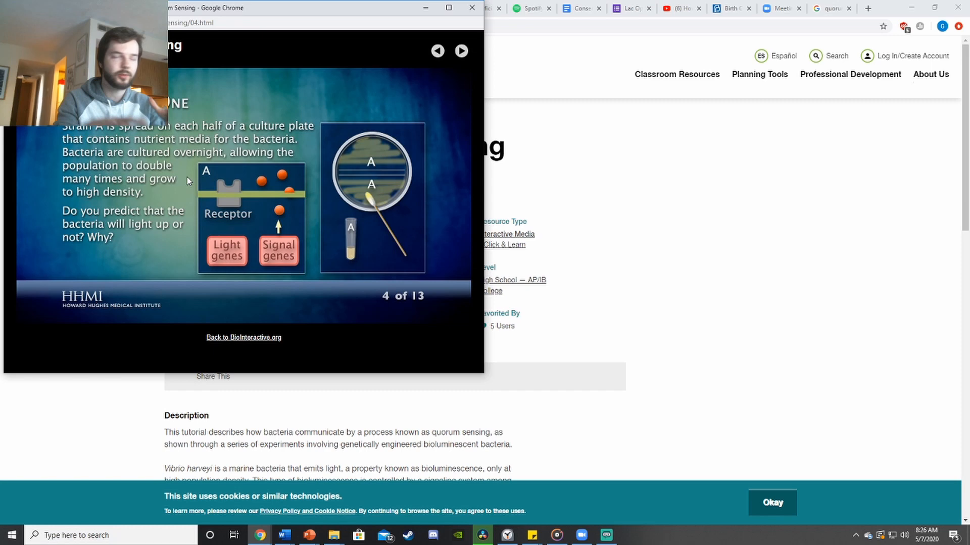
pyautogui.moveTo(365, 196)
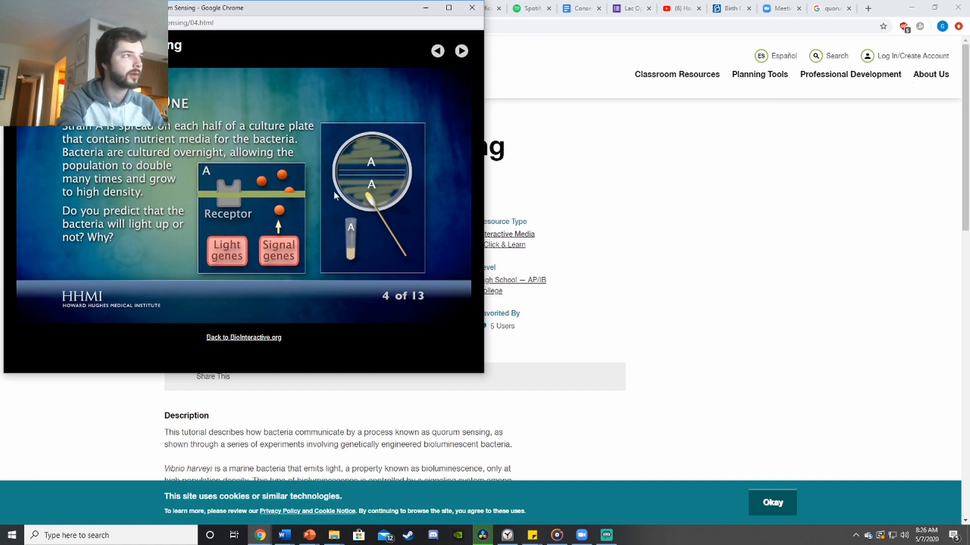
pyautogui.moveTo(393, 172)
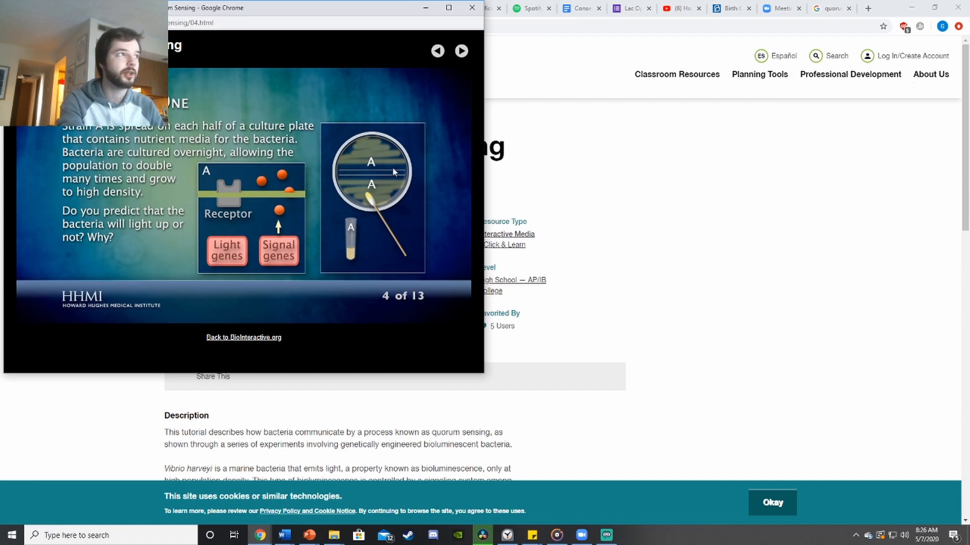
pyautogui.moveTo(395, 183)
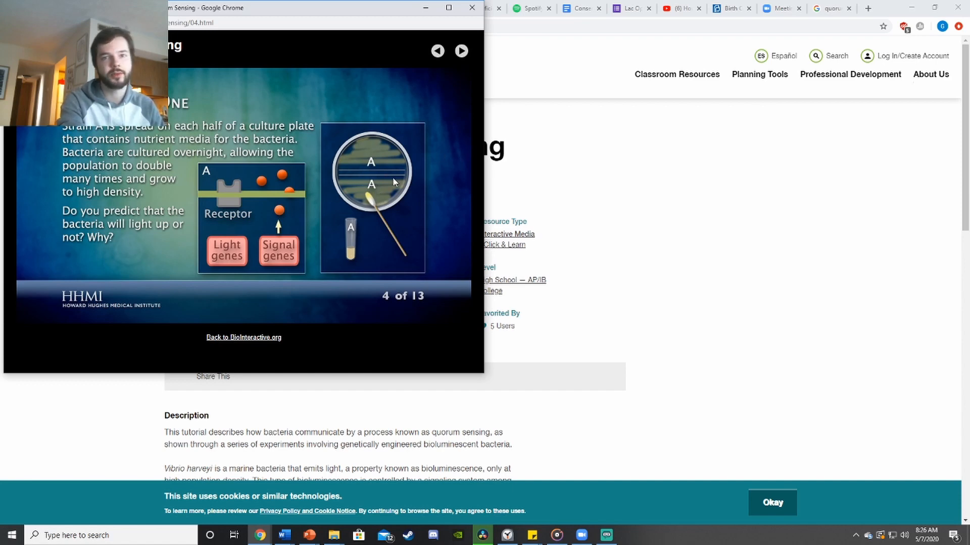
# Step: Advance past slide 4, where strain A is grown to high density on a plate
pyautogui.click(461, 51)
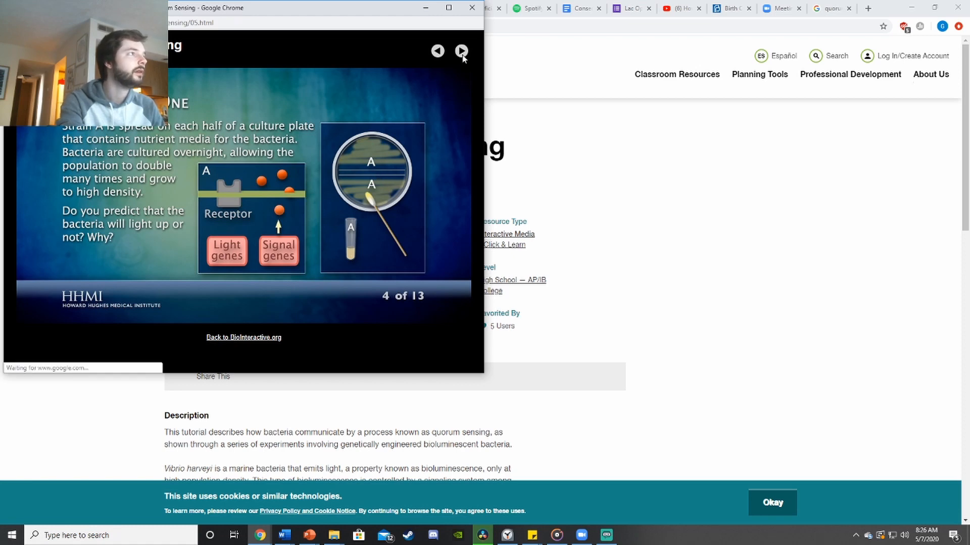
# Step: Advance to slide 6 of 13, where strain B is grown to high density on a plate
pyautogui.click(461, 51)
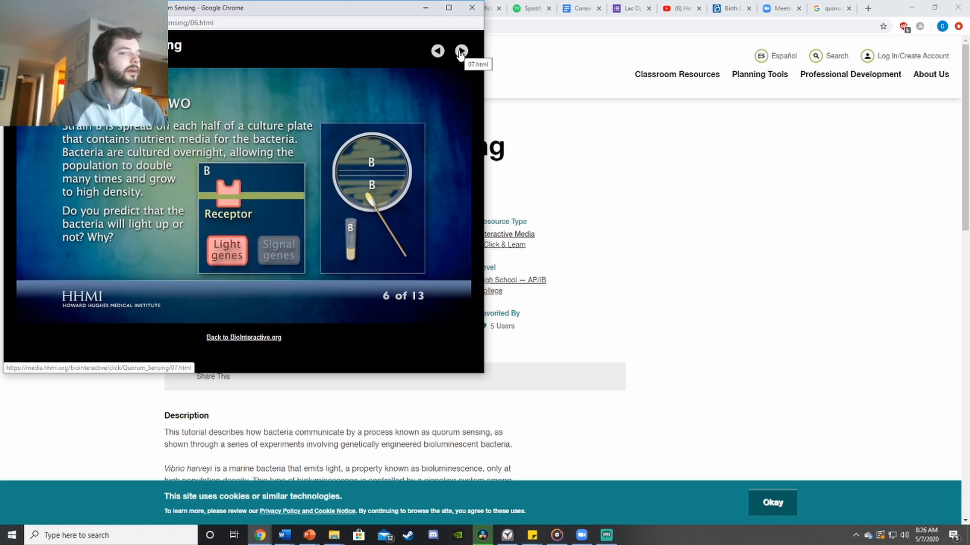
pyautogui.moveTo(257, 232)
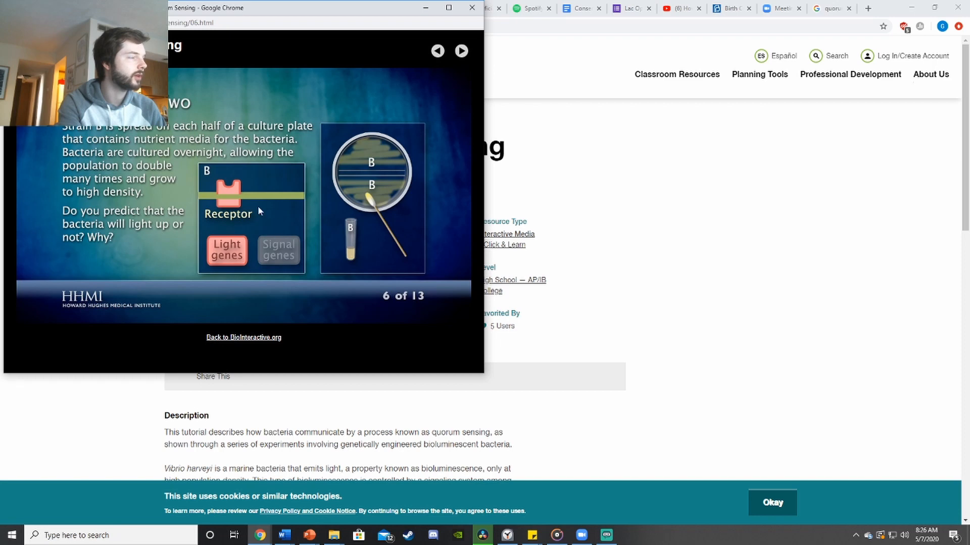
pyautogui.moveTo(309, 199)
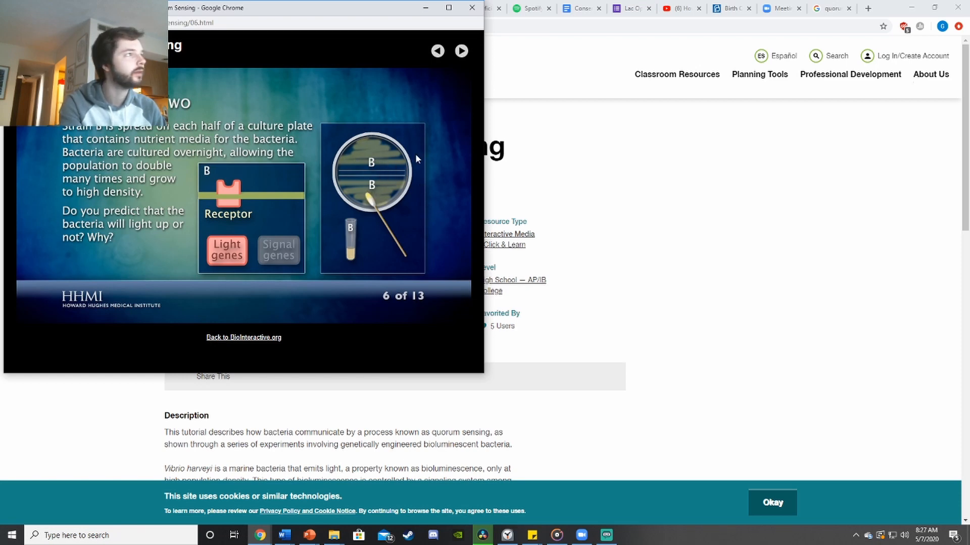
pyautogui.moveTo(355, 160)
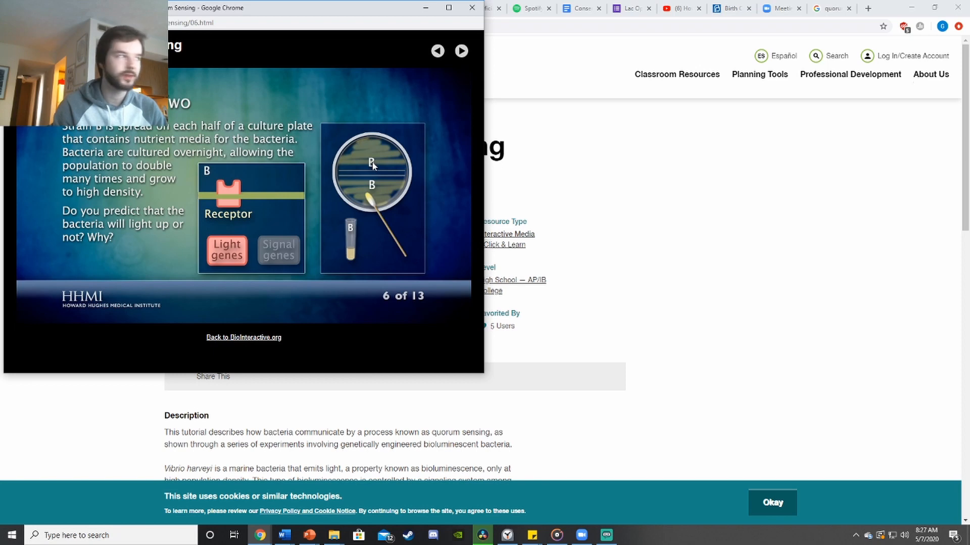
# Step: Advance to slide 8 of 13, Experiment Three with strains A and B sharing one plate
pyautogui.click(461, 50)
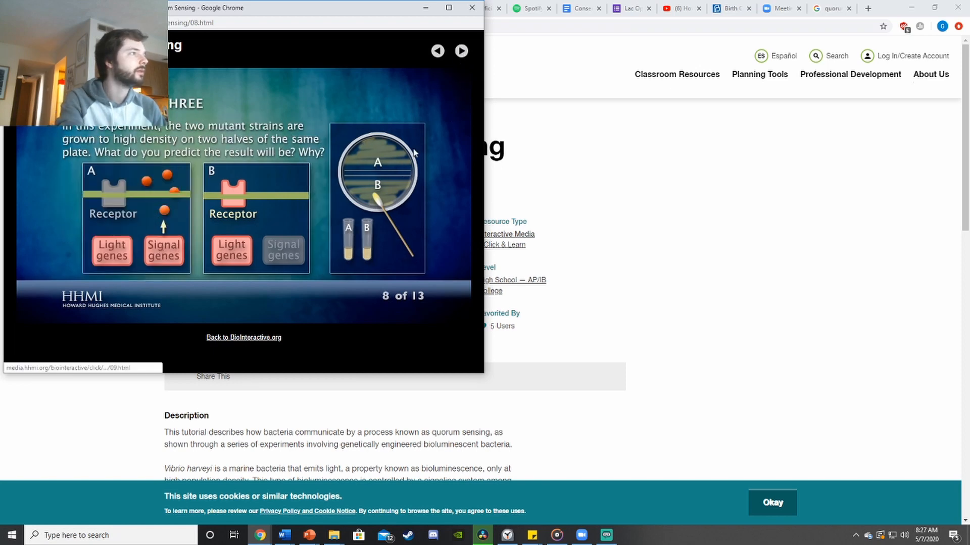
pyautogui.moveTo(50, 154)
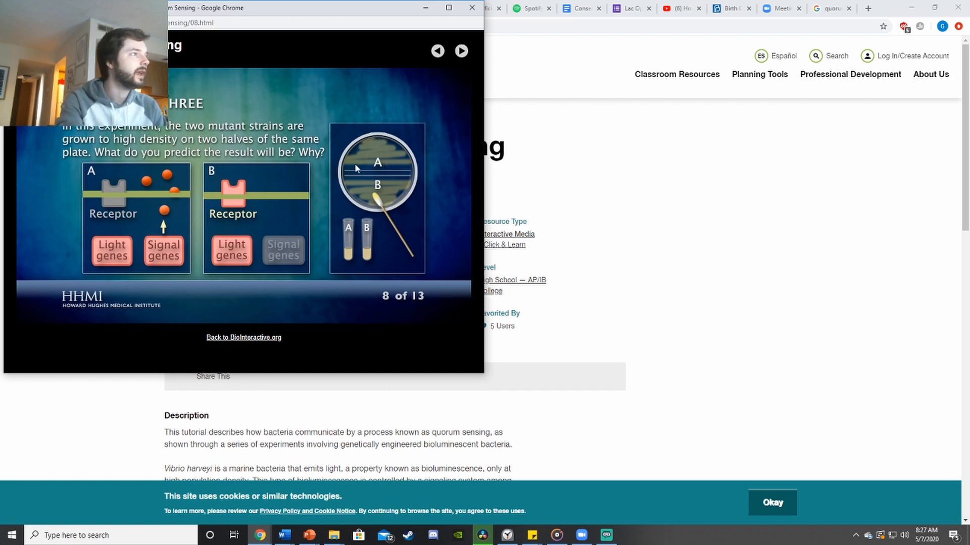
pyautogui.moveTo(142, 266)
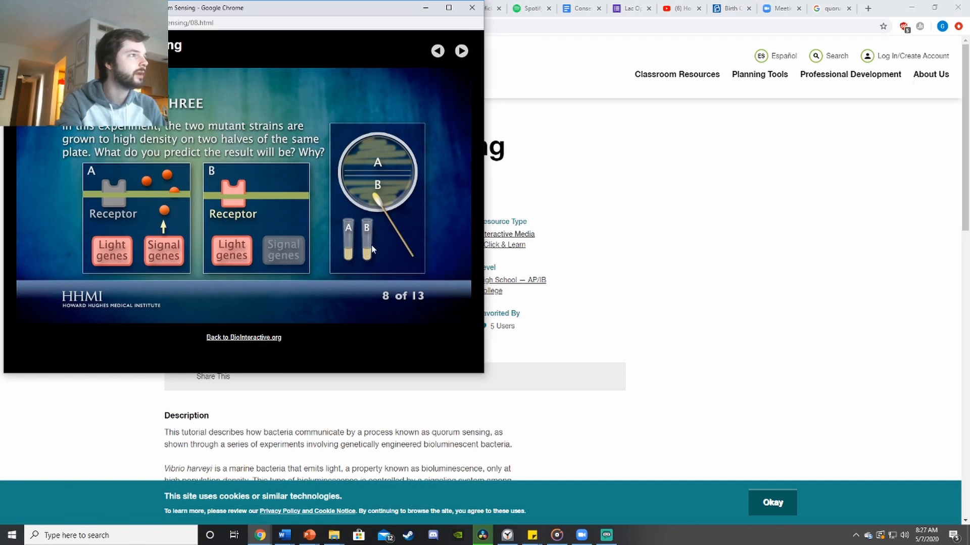
pyautogui.moveTo(349, 139)
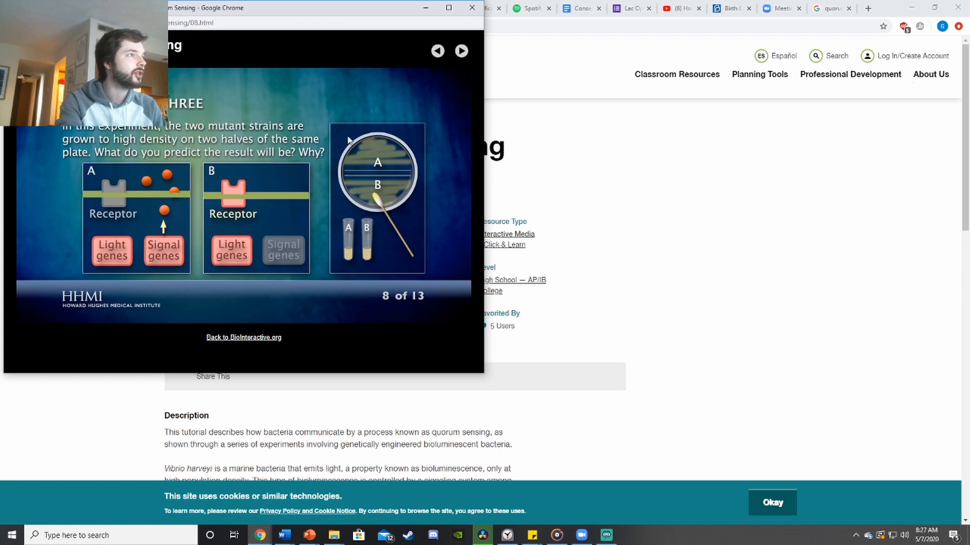
pyautogui.moveTo(401, 168)
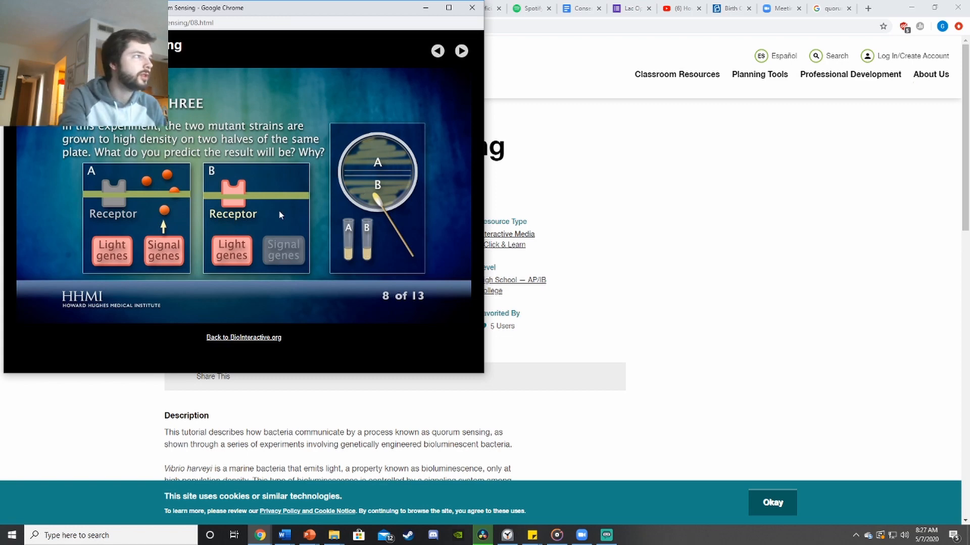
pyautogui.moveTo(350, 197)
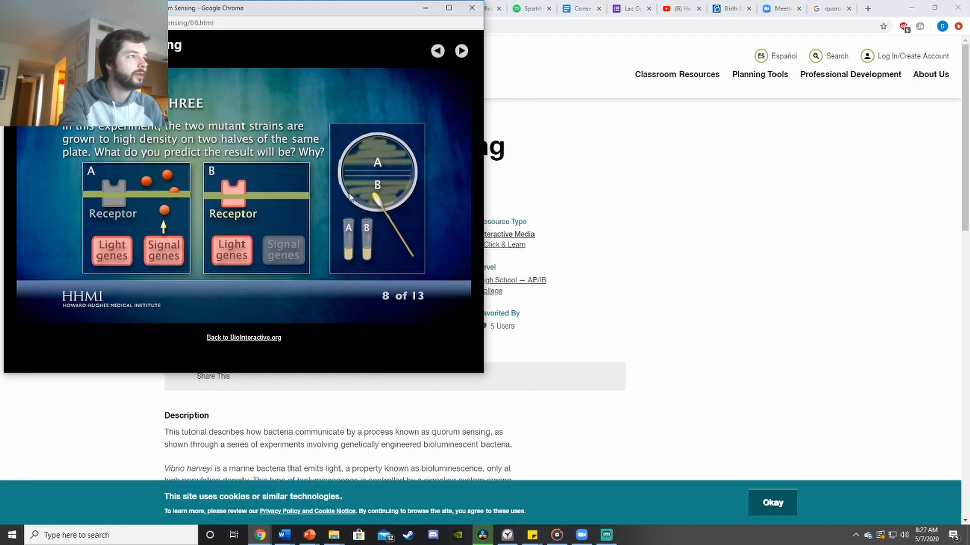